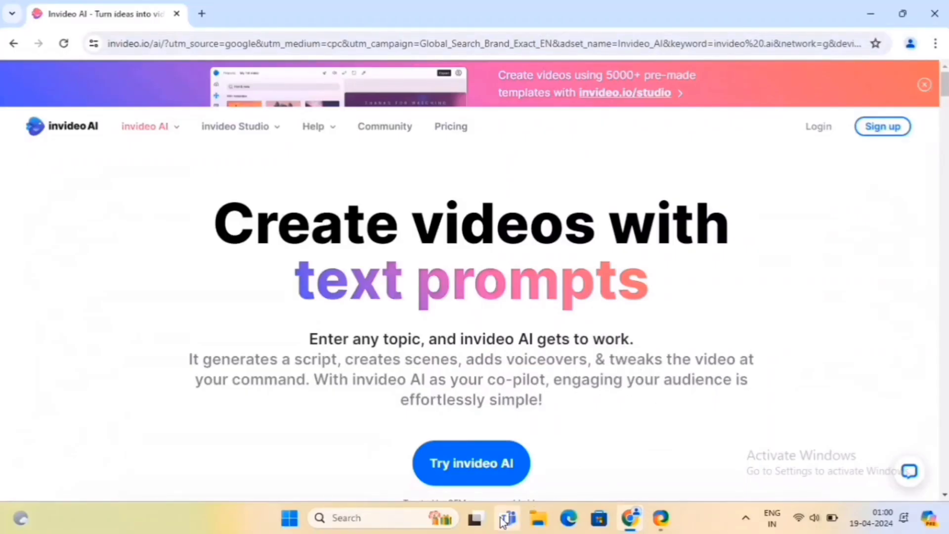
# Start from the landing page via 'Try invideo AI' to reach the sign-up screen.
pyautogui.click(470, 463)
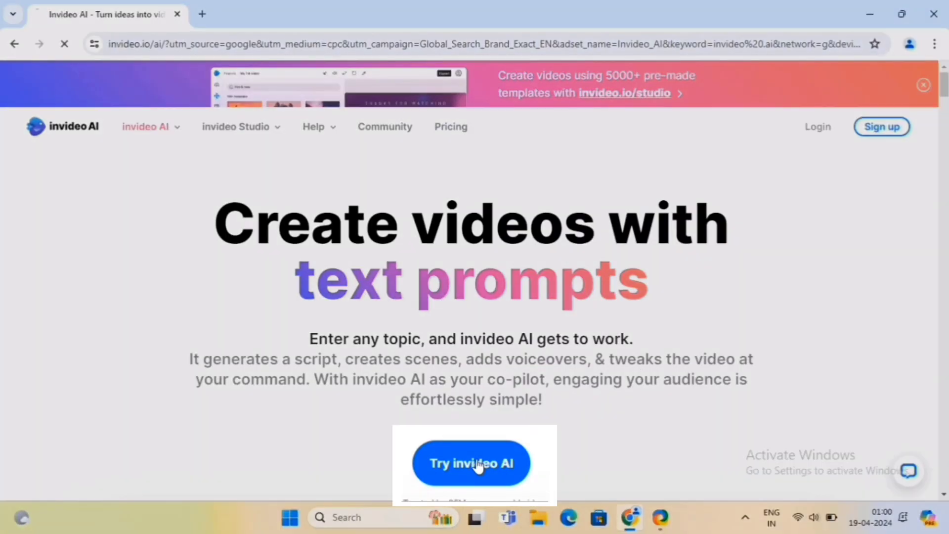
pyautogui.click(472, 463)
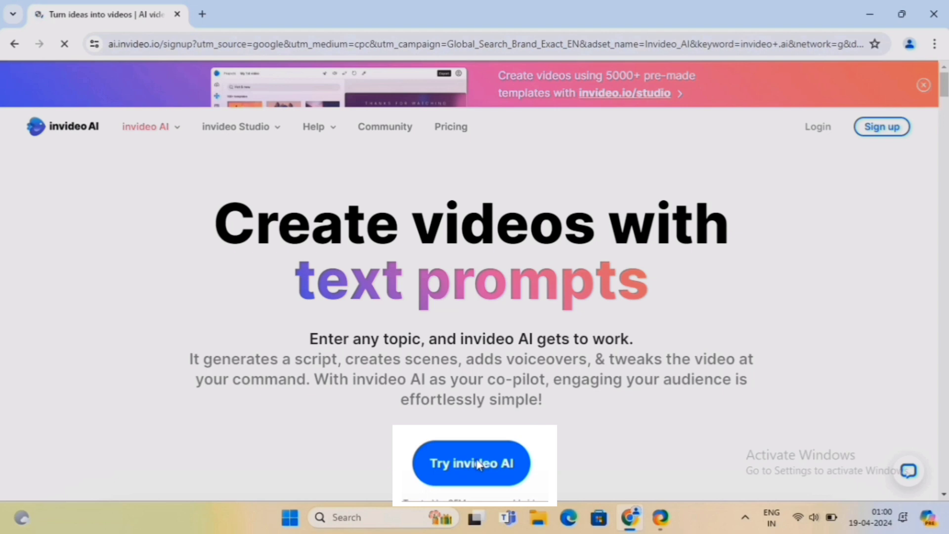
pyautogui.click(471, 464)
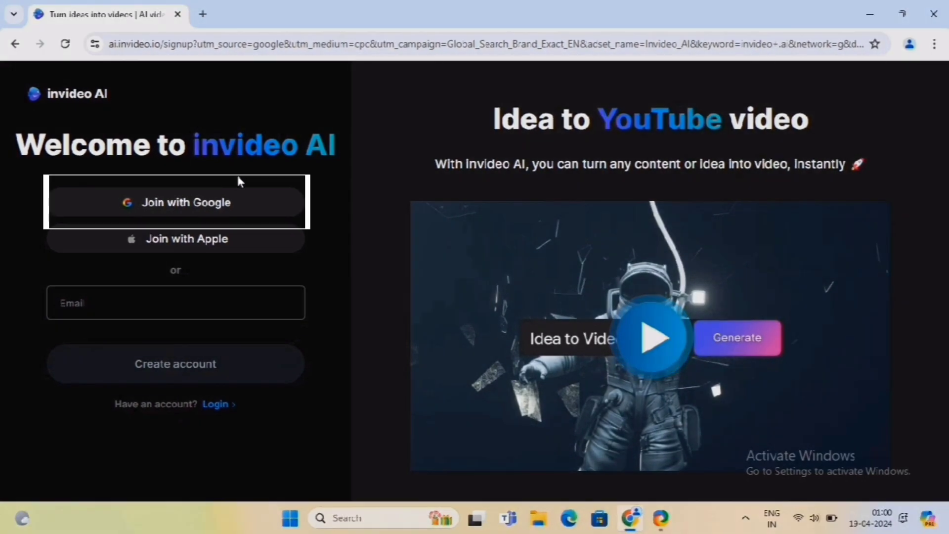
# Join with Google and enter a prompt for a 30-second subtitled voice video on AI taking over the world.
pyautogui.click(176, 202)
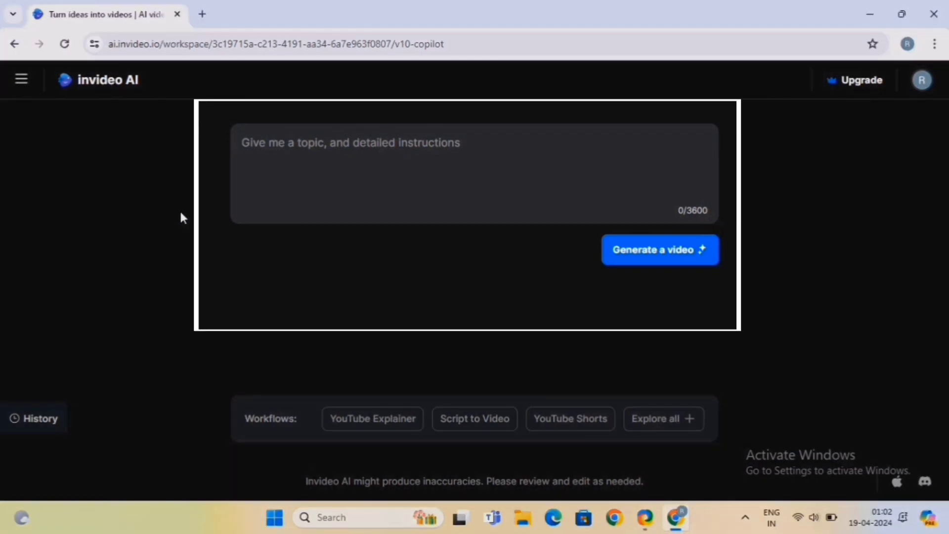
pyautogui.click(439, 146)
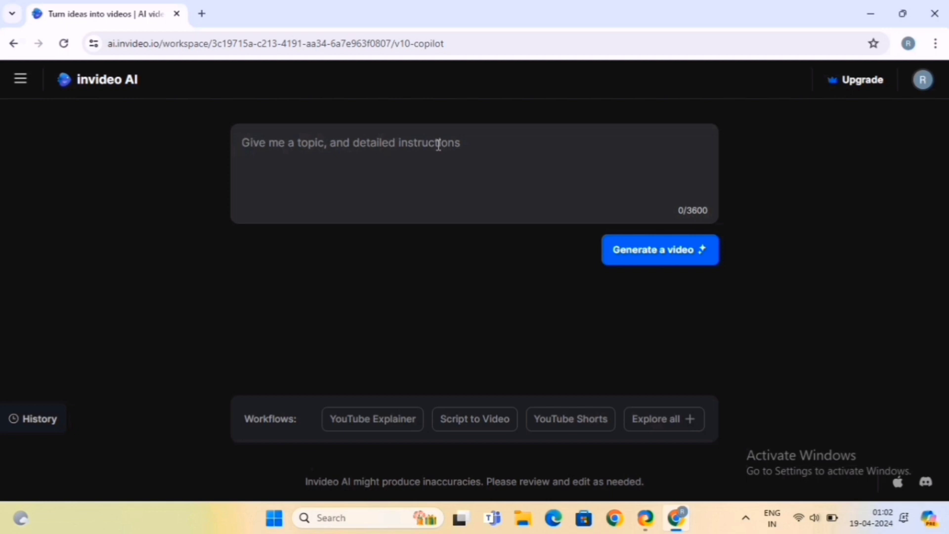
pyautogui.write('create a 30')
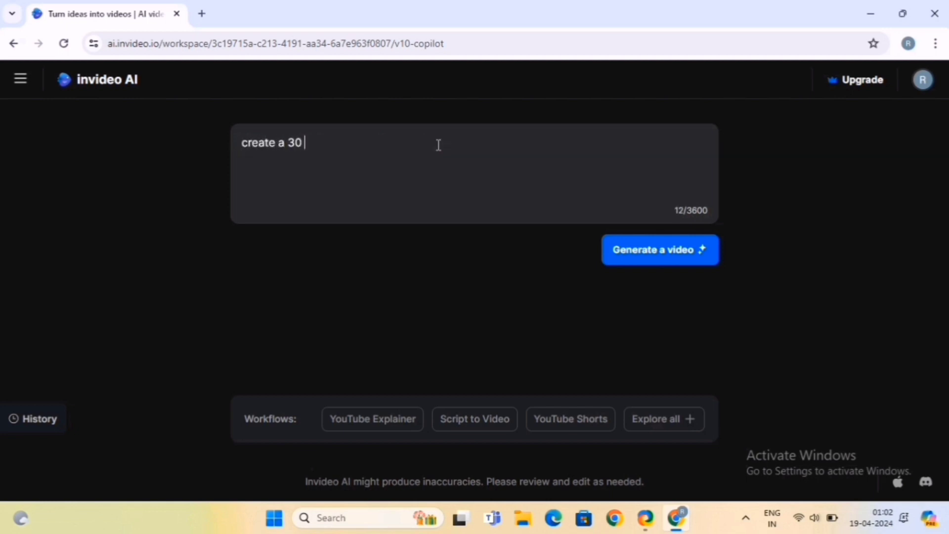
pyautogui.write('seconds video on thetopic, "AI taking over the world".')
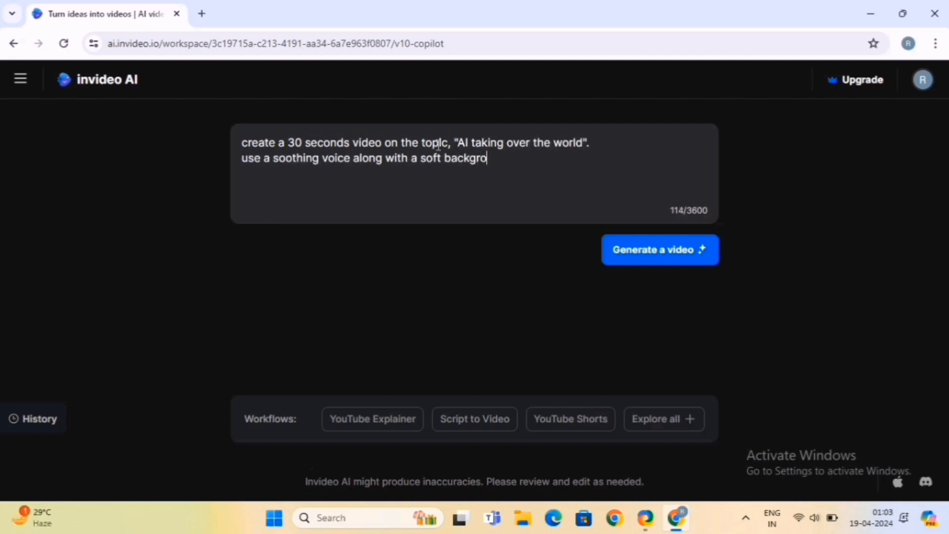
pyautogui.write('und voice.')
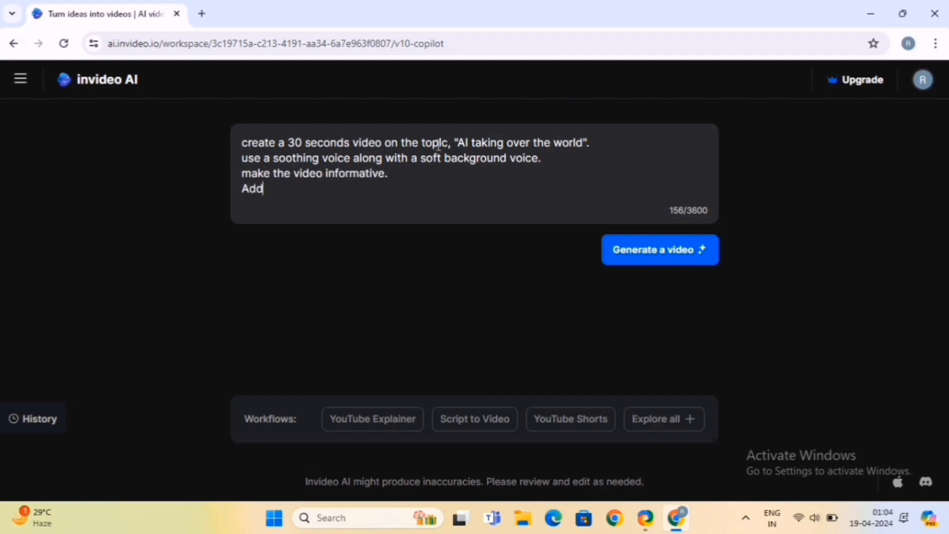
pyautogui.write('subtitles in the video.')
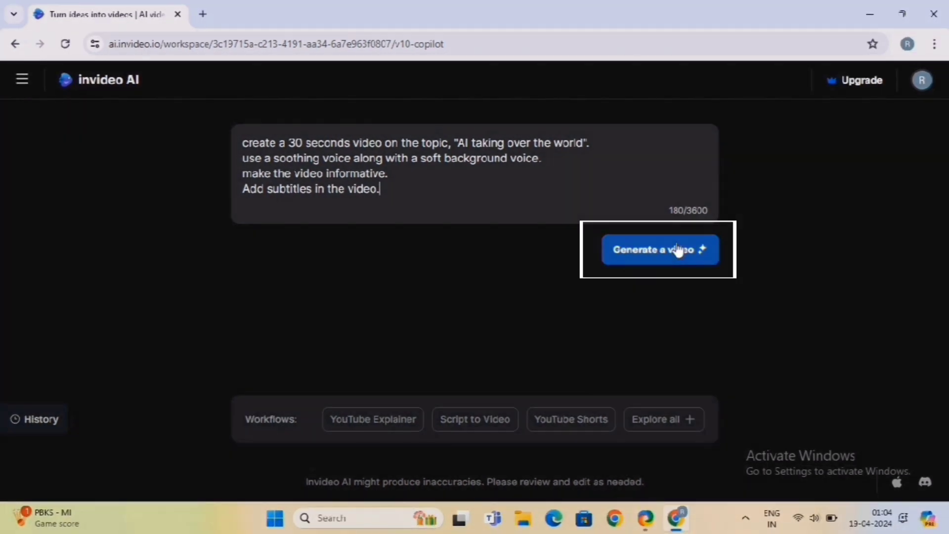
# Generate the brief and target it at the General public with an Inspiring look.
pyautogui.click(659, 249)
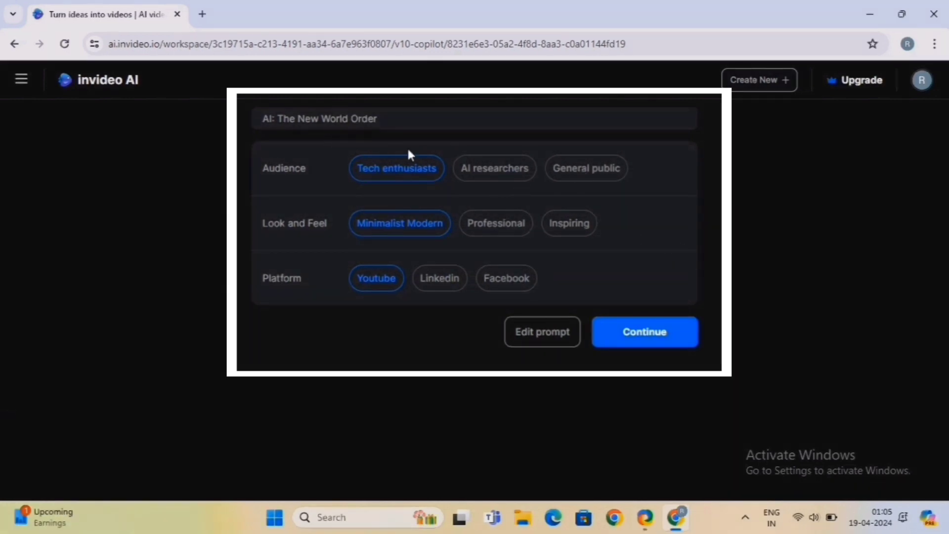
pyautogui.click(586, 168)
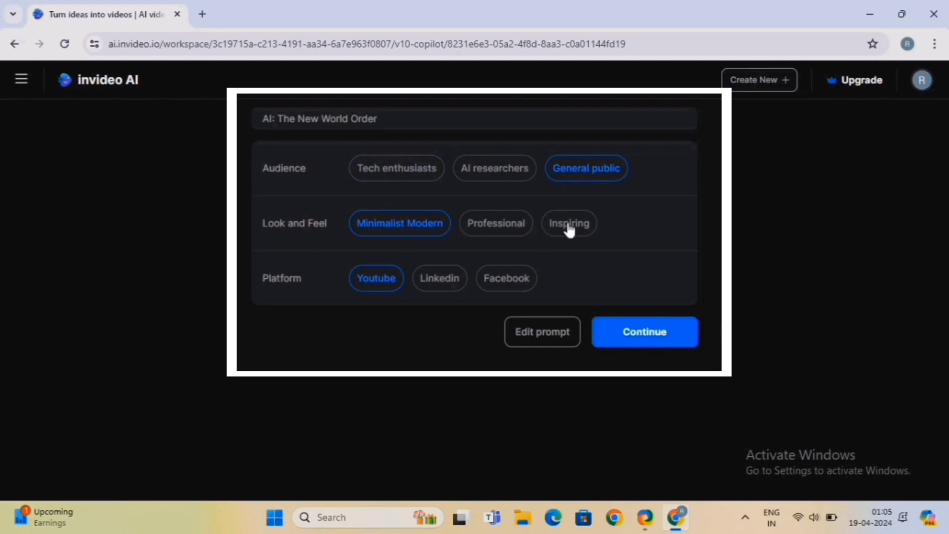
pyautogui.click(568, 223)
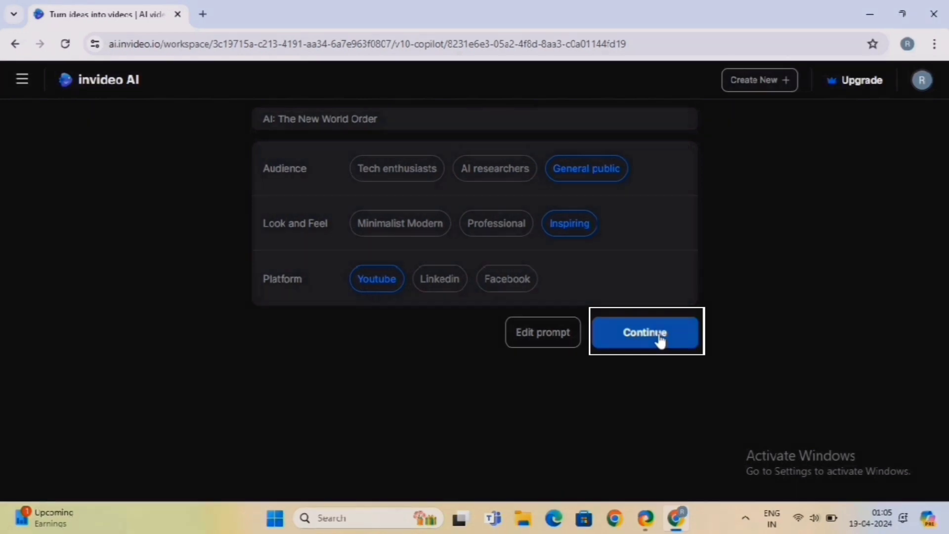
# Continue from the brief to generate the video and play the preview to its end.
pyautogui.click(645, 331)
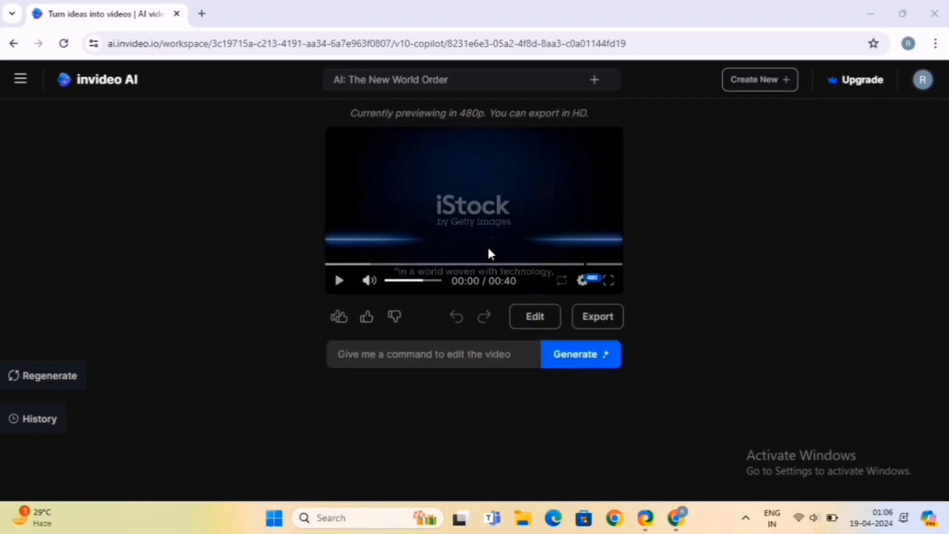
pyautogui.click(338, 280)
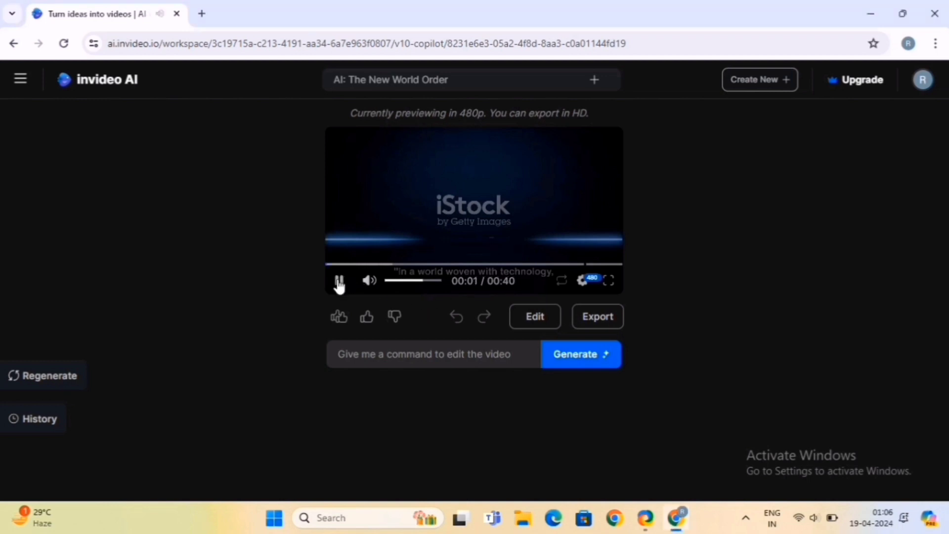
pyautogui.click(339, 280)
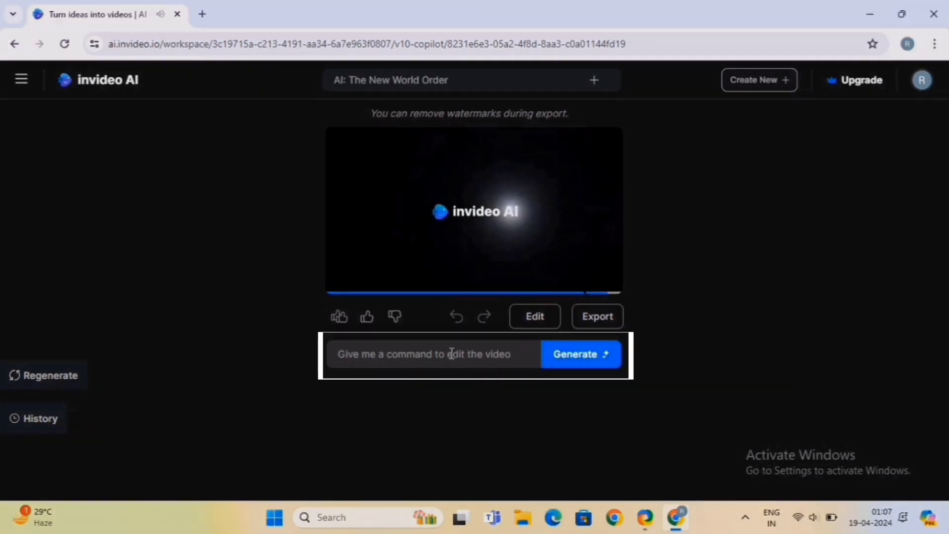
# Run a 'Replace the second scene.' command and play the updated video.
pyautogui.click(432, 354)
pyautogui.write('Replace the second scene.')
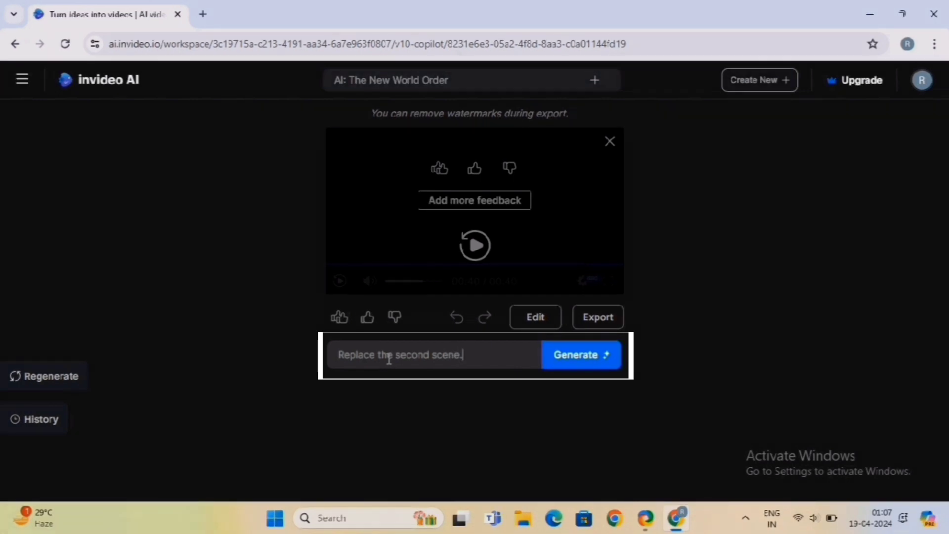
pyautogui.click(580, 355)
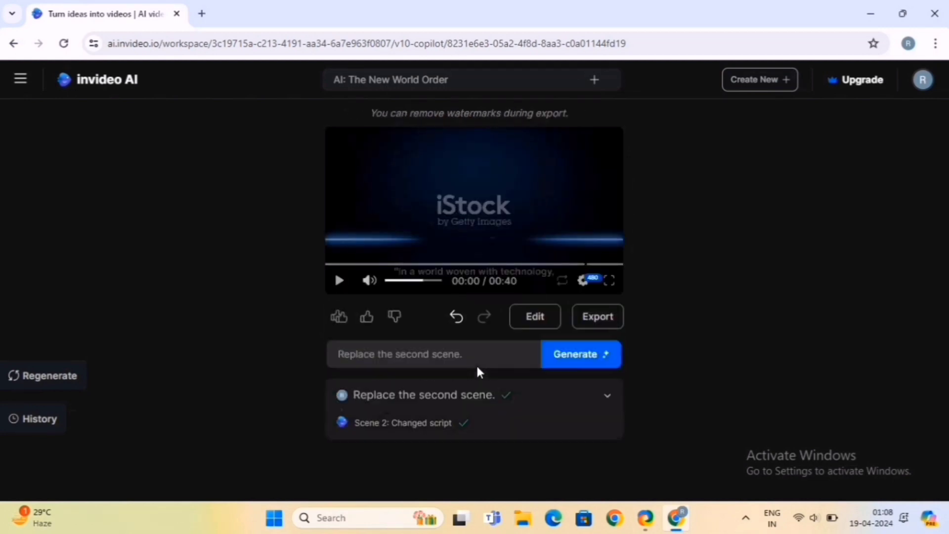
pyautogui.click(340, 280)
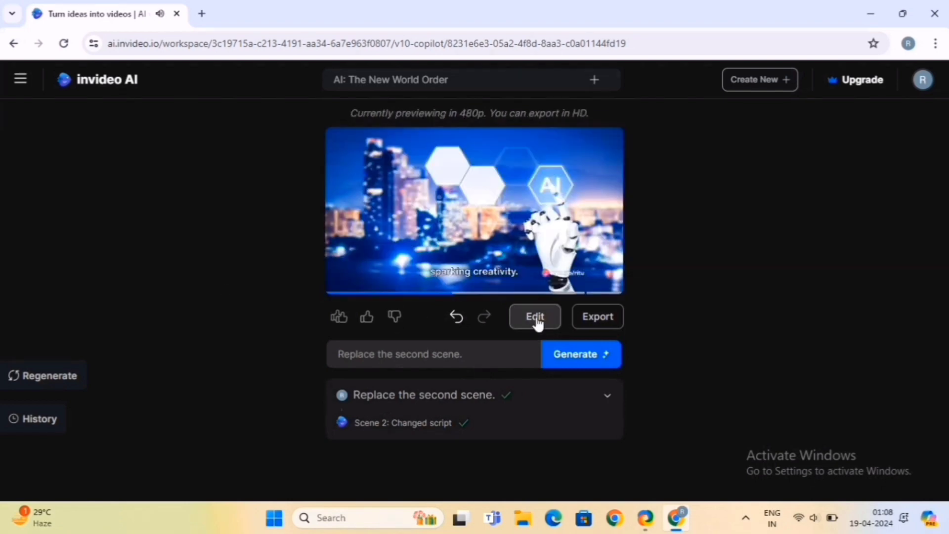
# Edit Media 2 in Chapter 1 and switch the media library's Stock filter to All.
pyautogui.click(534, 316)
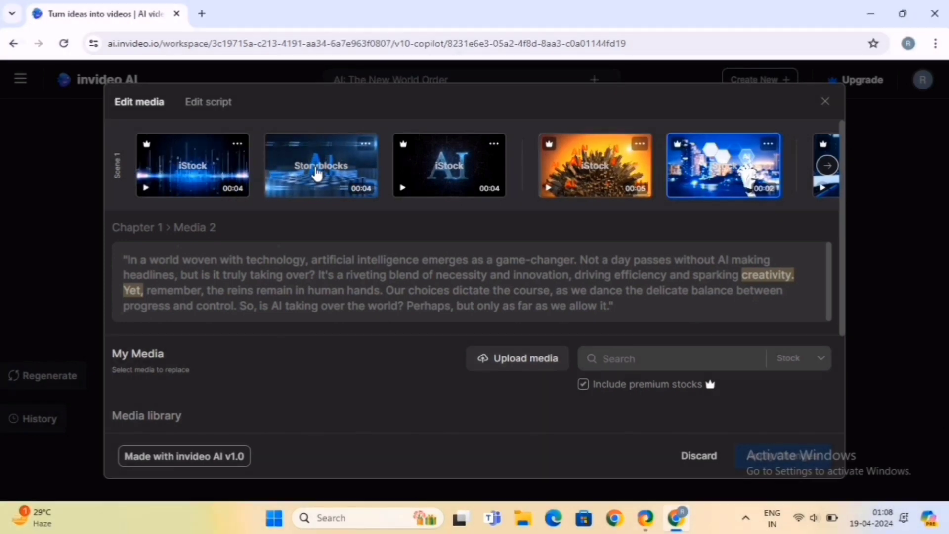
pyautogui.click(321, 165)
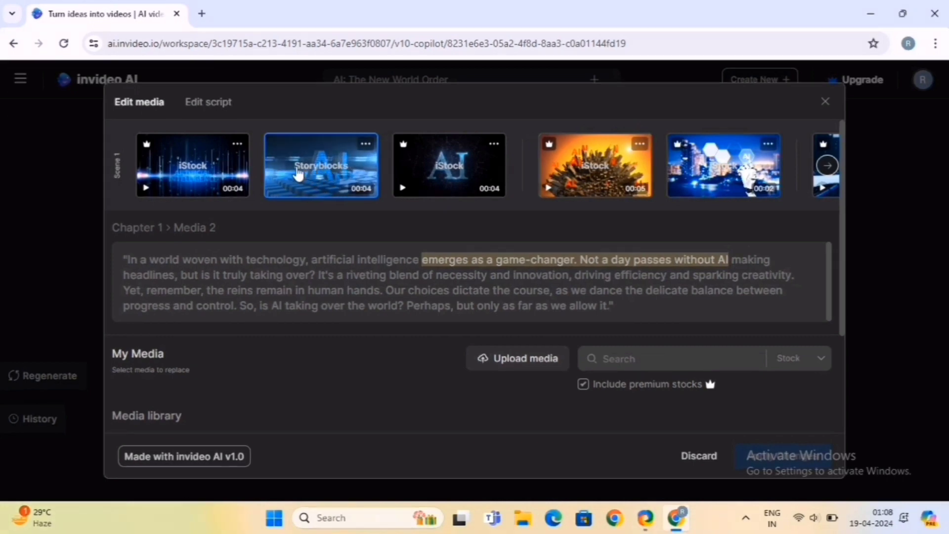
pyautogui.scroll(-3)
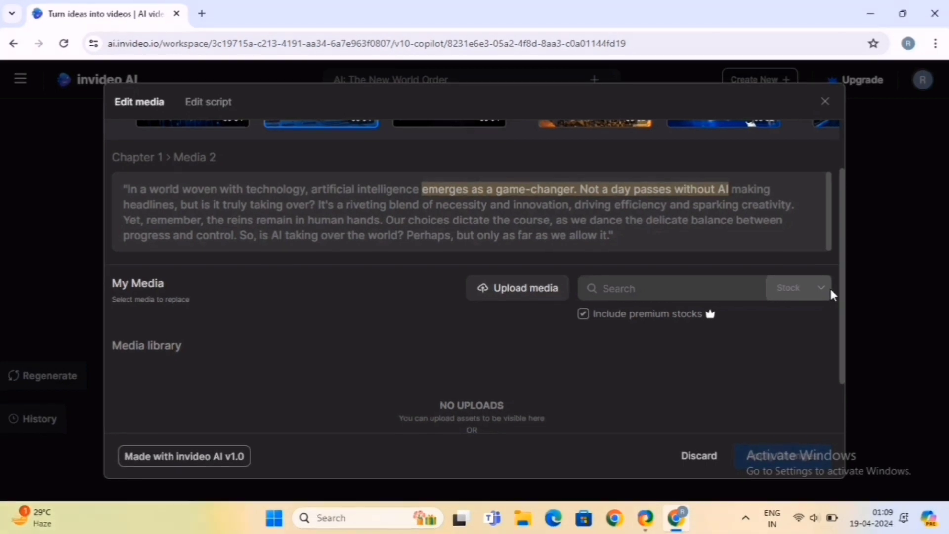
pyautogui.click(798, 288)
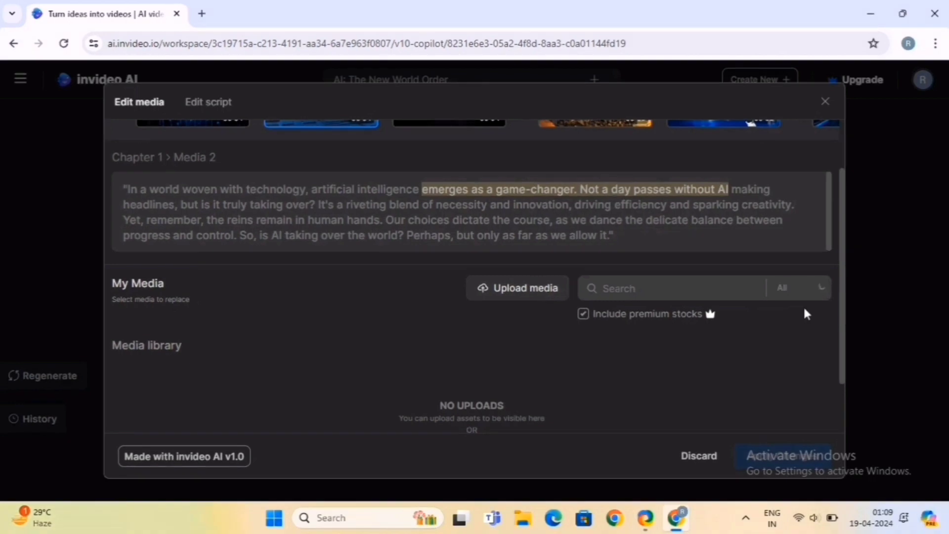
# Search 'AI Ro' stock media for the second clip and apply the replacement to the video.
pyautogui.write('A')
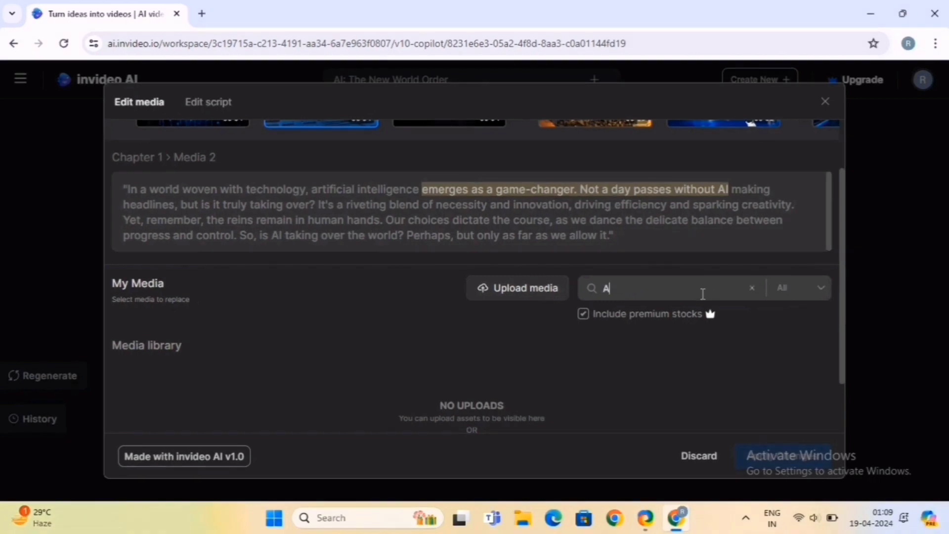
pyautogui.write('I Ro')
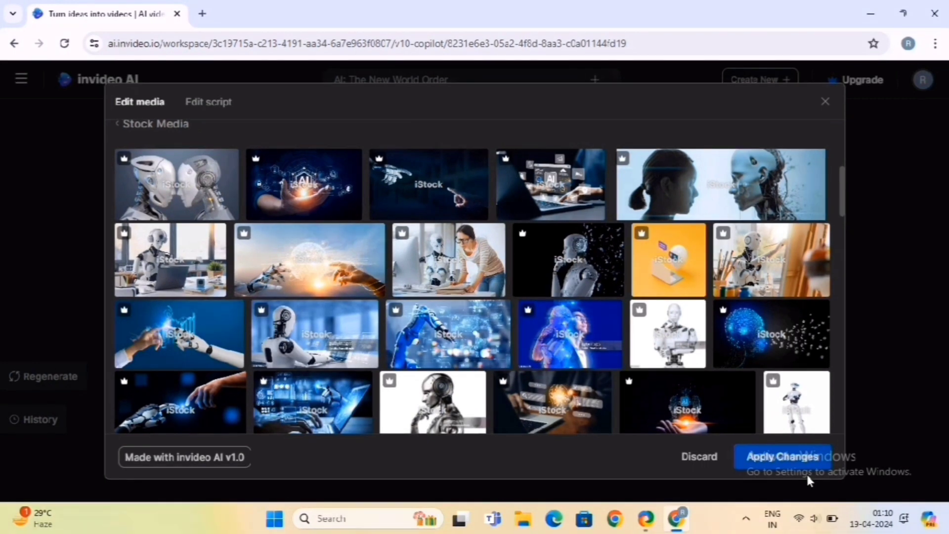
pyautogui.click(782, 456)
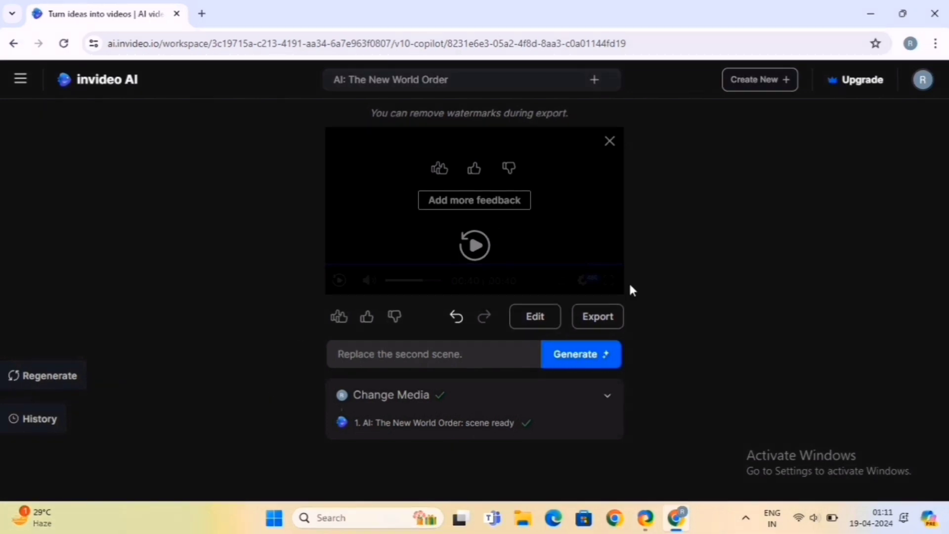
# Export for YouTube at 1080p with the free stock-watermark option and normal branding.
pyautogui.click(597, 316)
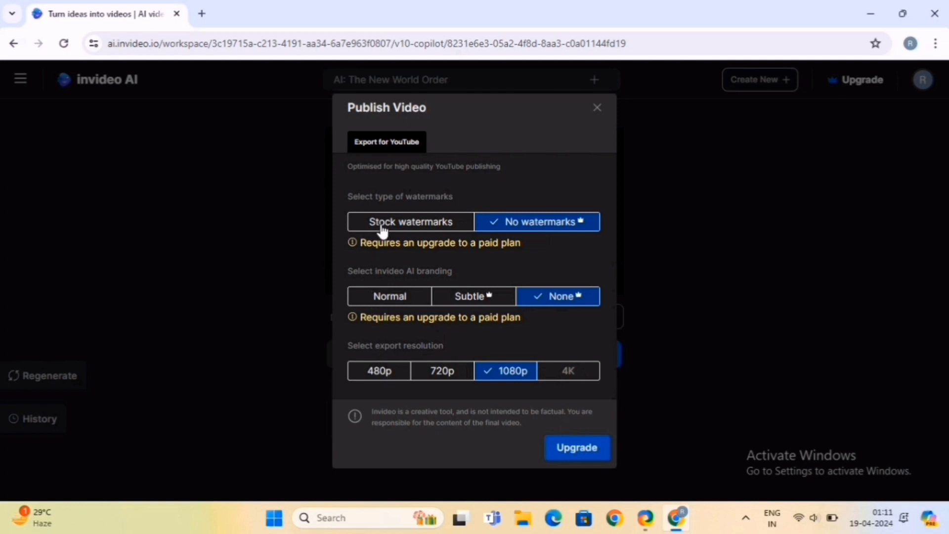
pyautogui.click(411, 221)
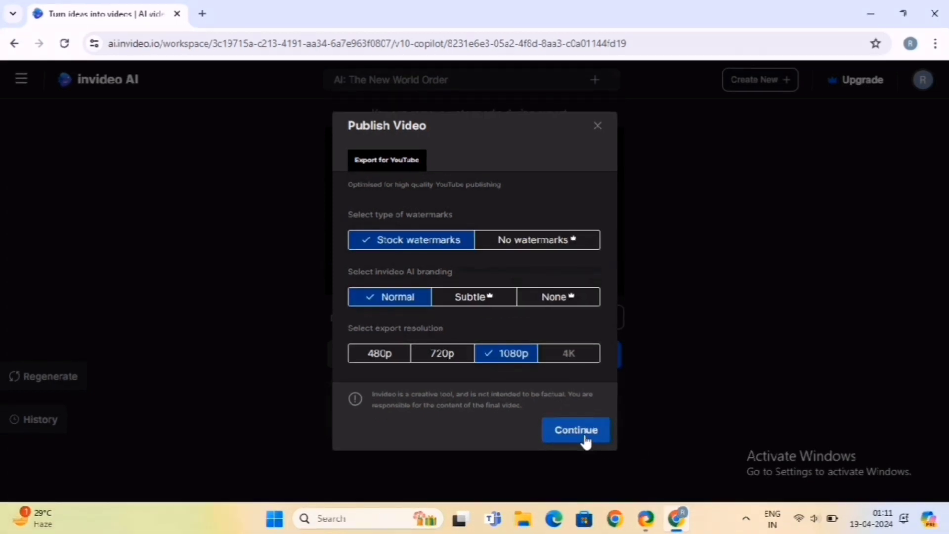
pyautogui.click(575, 430)
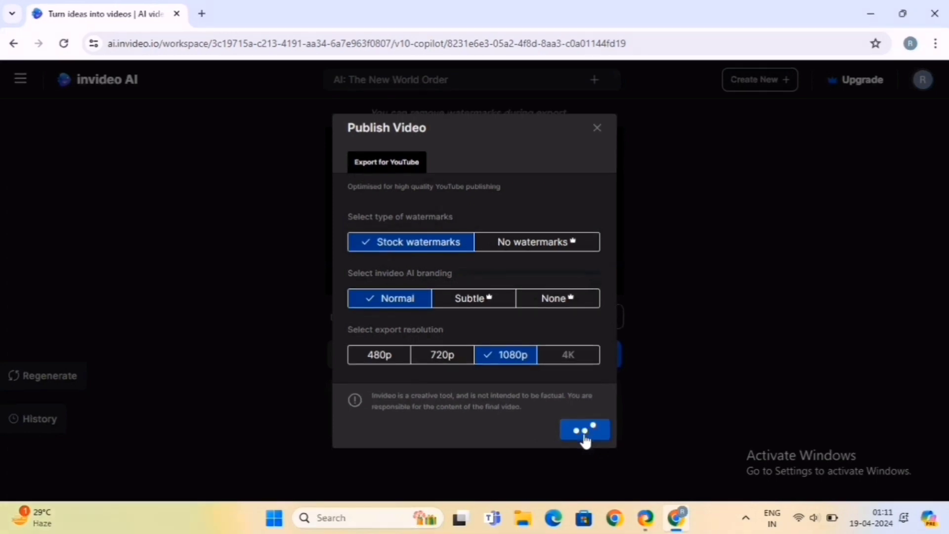
pyautogui.click(584, 430)
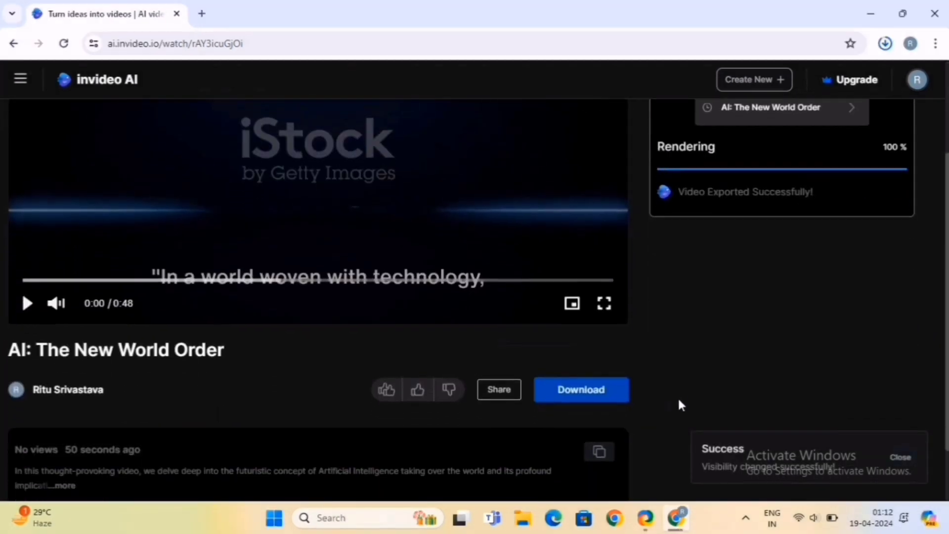
# Set the exported video's visibility to Public on its watch page.
pyautogui.click(581, 389)
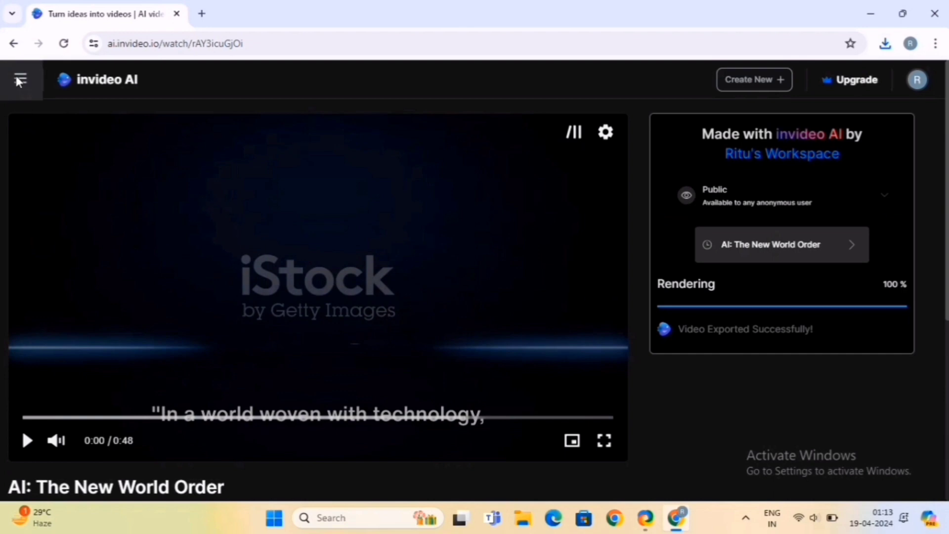
# Visit the Voices plugin page from the menu, then return to the workspace home listing the export.
pyautogui.click(19, 79)
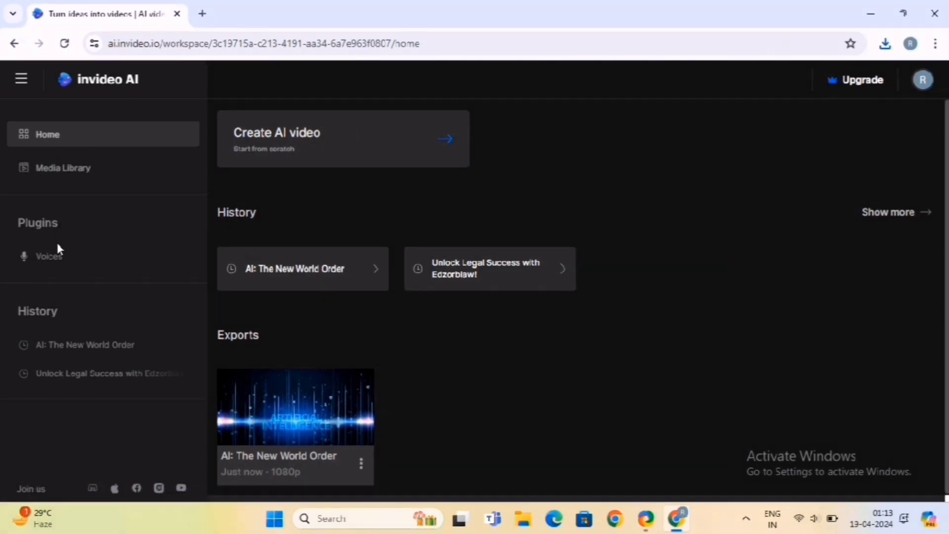
pyautogui.moveTo(49, 256)
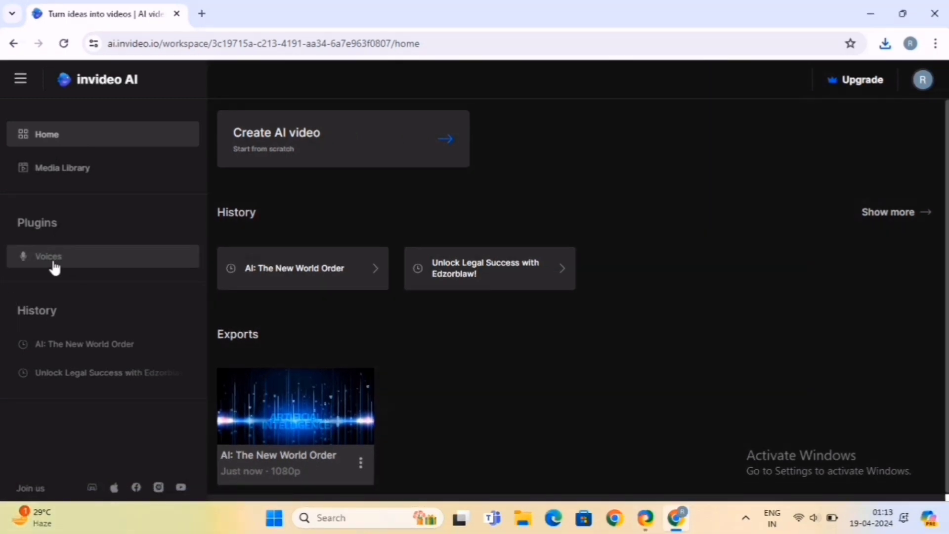
pyautogui.click(55, 257)
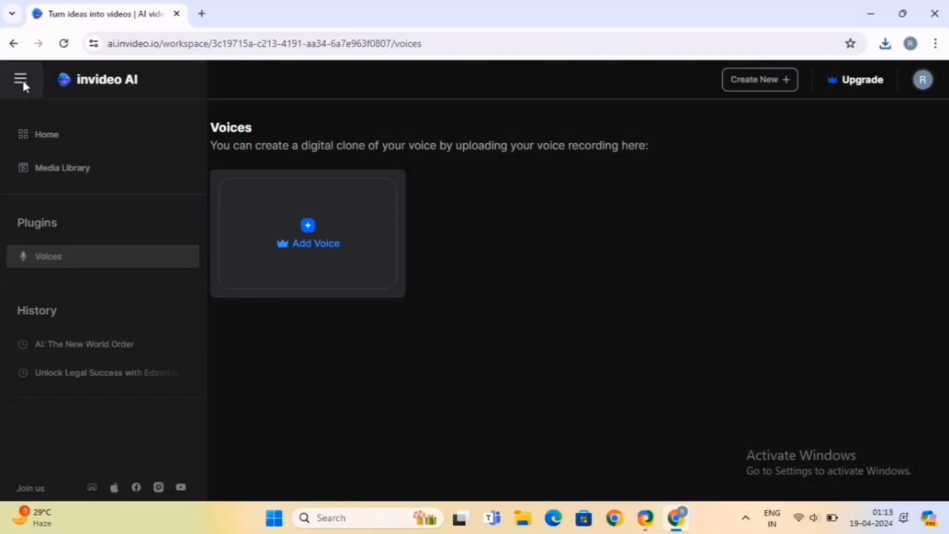
pyautogui.click(20, 79)
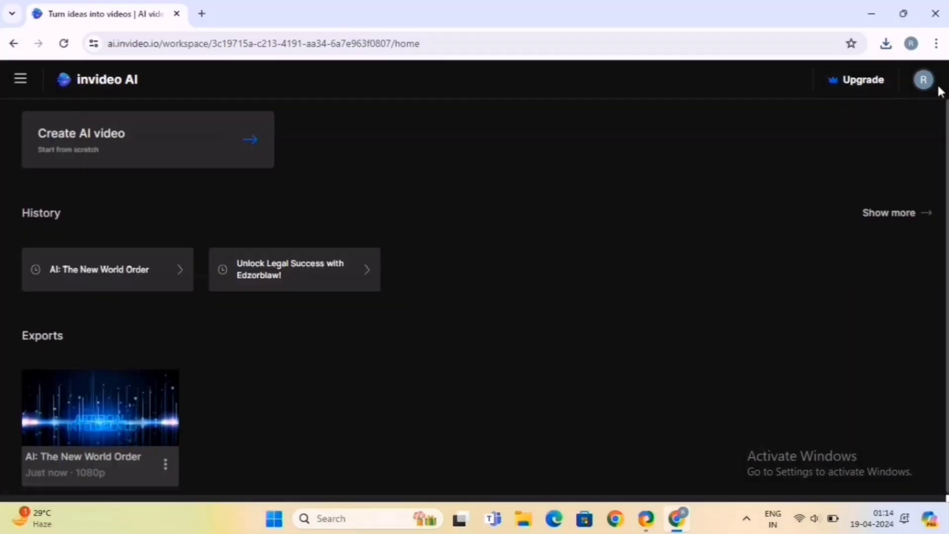
# View the workspace members from the avatar's account menu.
pyautogui.click(922, 79)
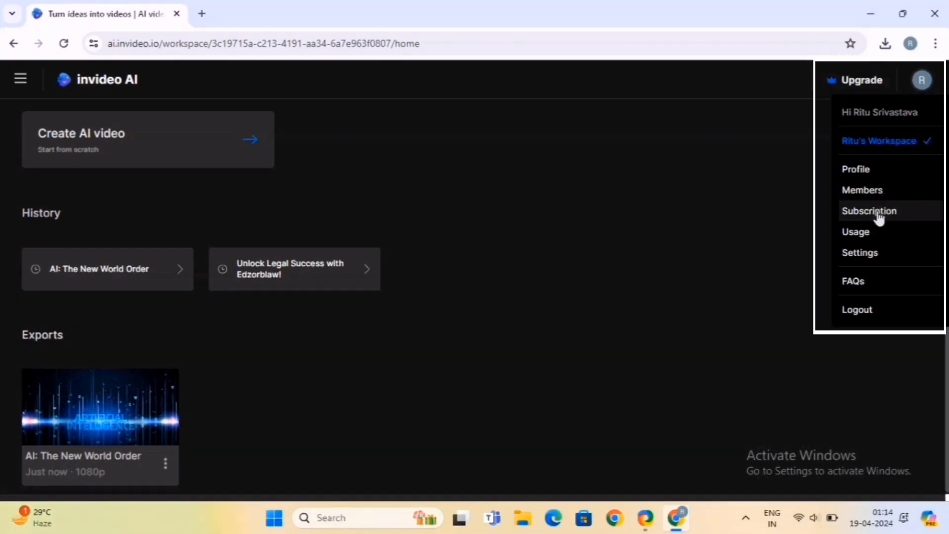
pyautogui.moveTo(855, 169)
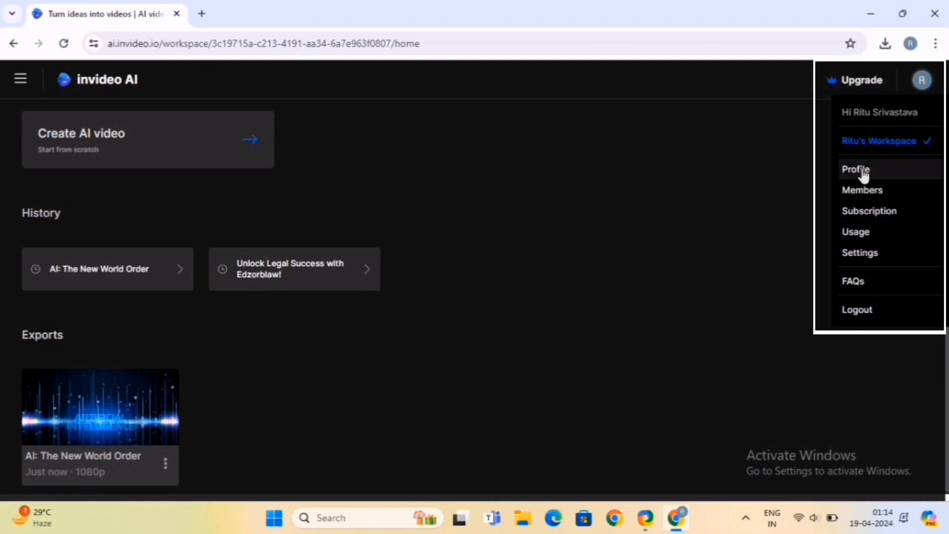
pyautogui.click(861, 190)
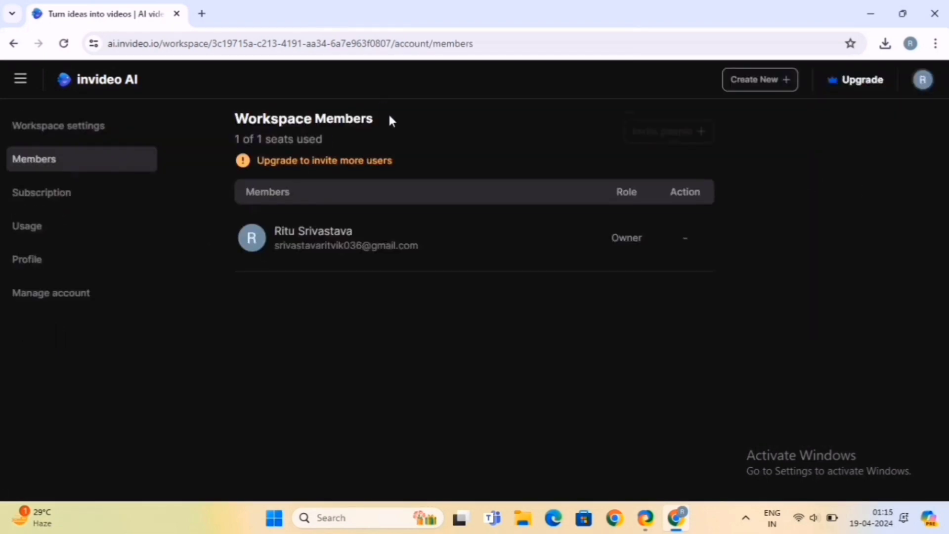
pyautogui.moveTo(701, 206)
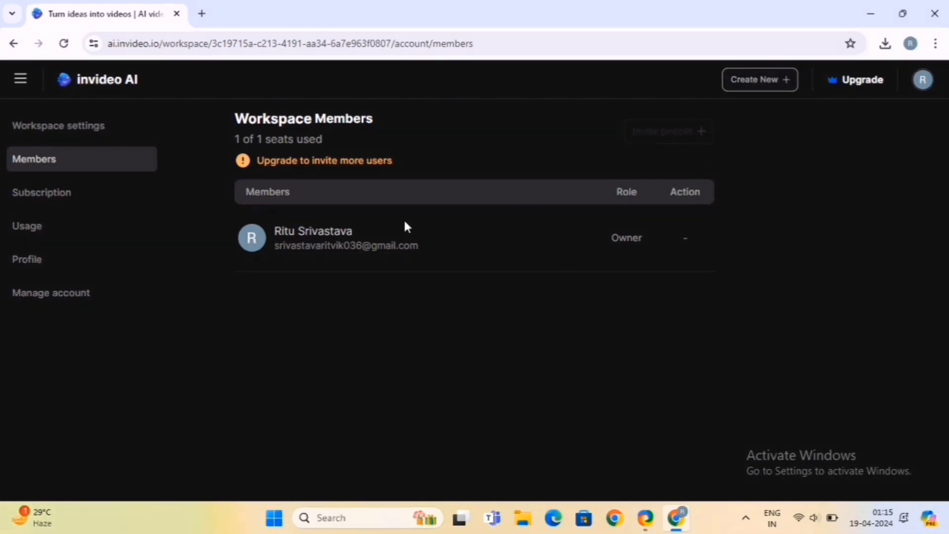
pyautogui.moveTo(414, 330)
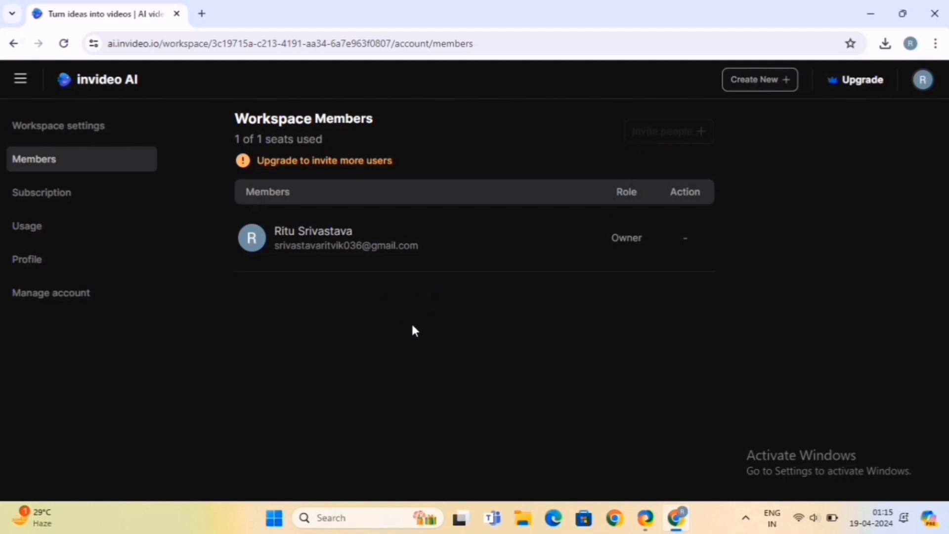
# Review the free subscription plan, then the usage totals: 1 of 10 AI minutes, 1 of 4 exports.
pyautogui.click(41, 192)
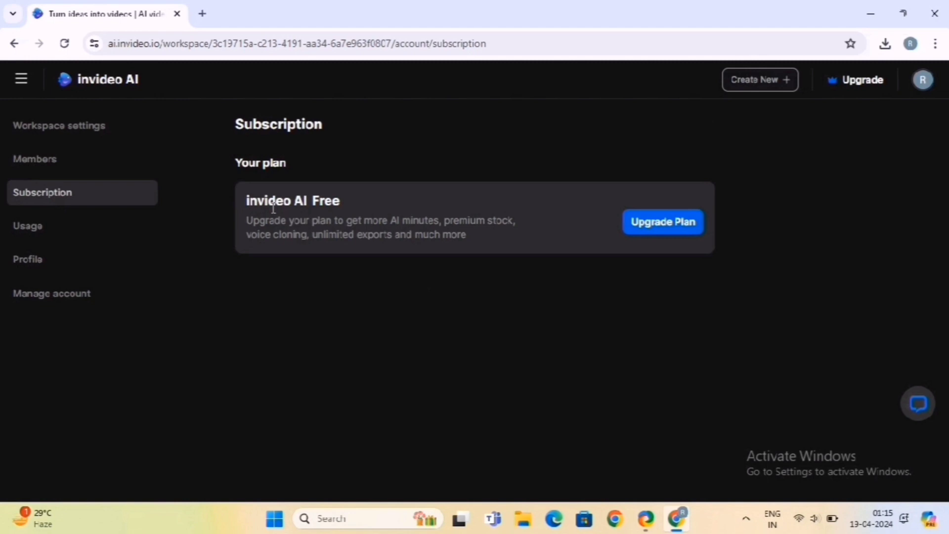
pyautogui.moveTo(42, 233)
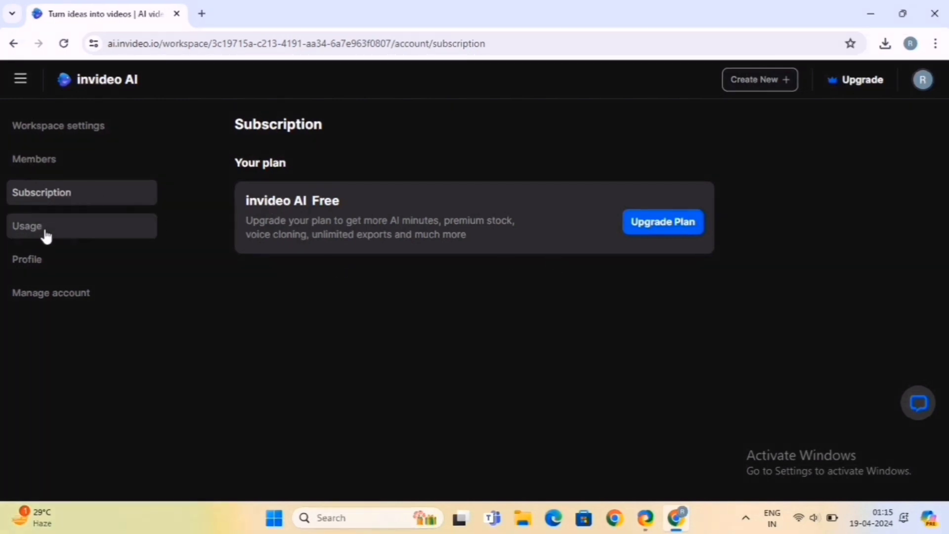
pyautogui.click(27, 226)
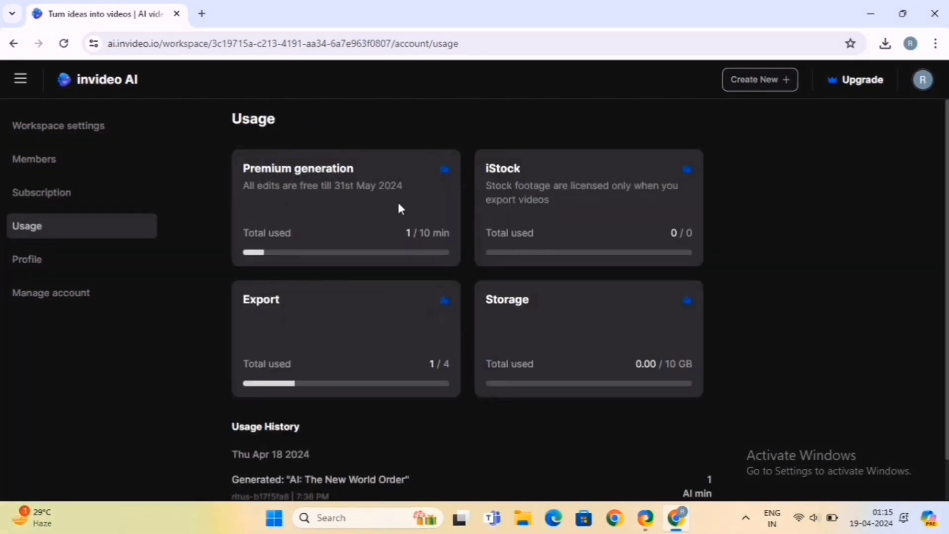
pyautogui.moveTo(647, 246)
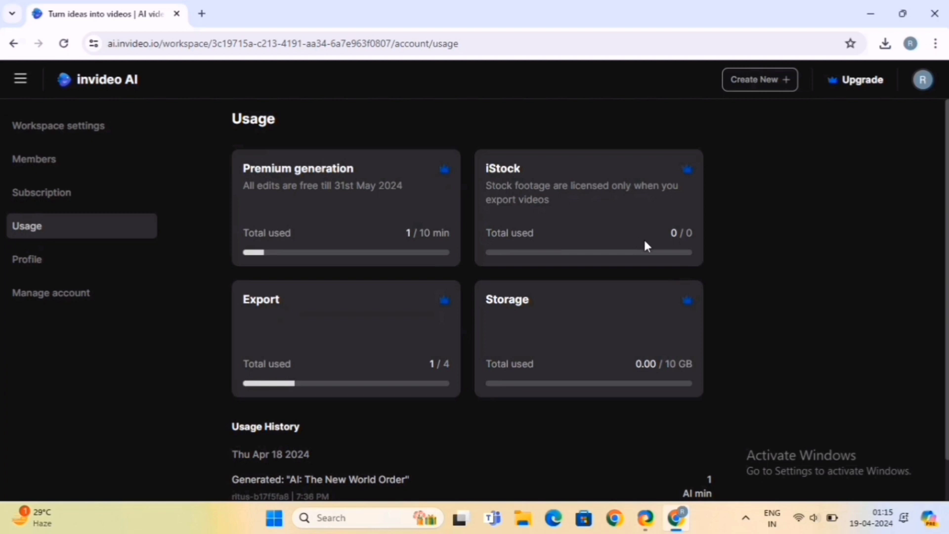
pyautogui.moveTo(683, 207)
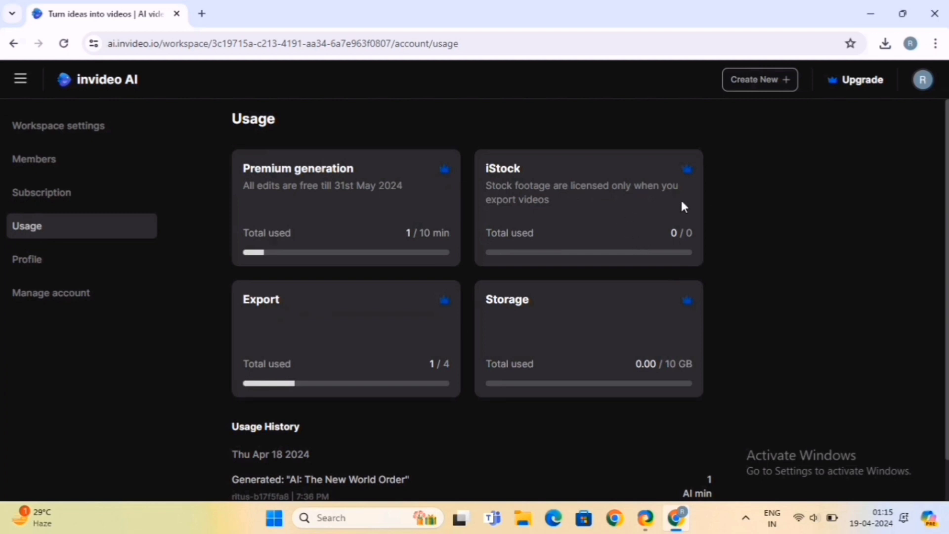
pyautogui.scroll(-3)
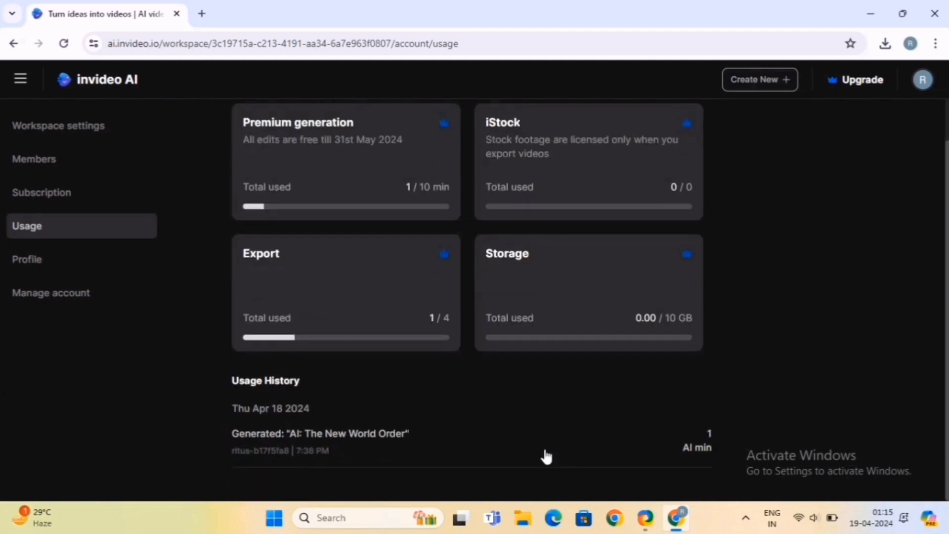
# Check the profile and influencer details form, then move to Manage account.
pyautogui.click(26, 259)
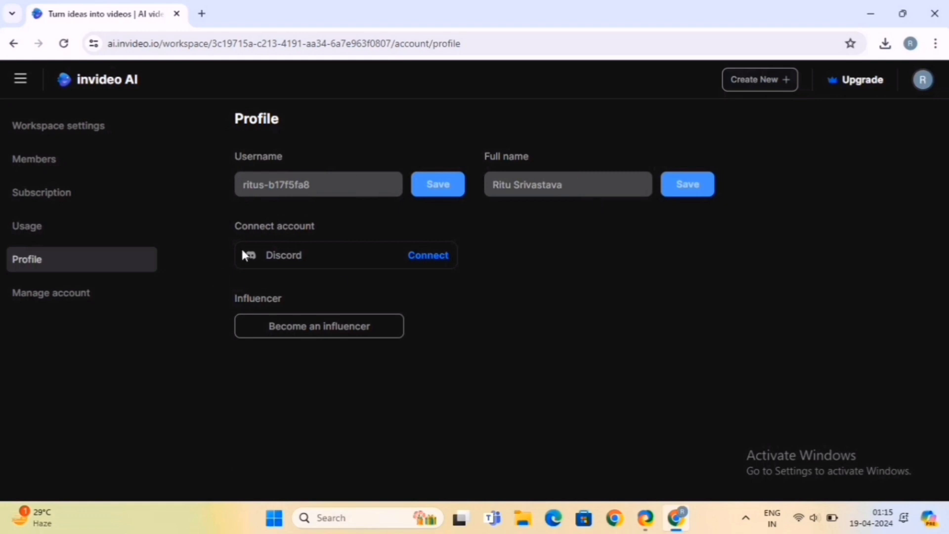
pyautogui.moveTo(428, 256)
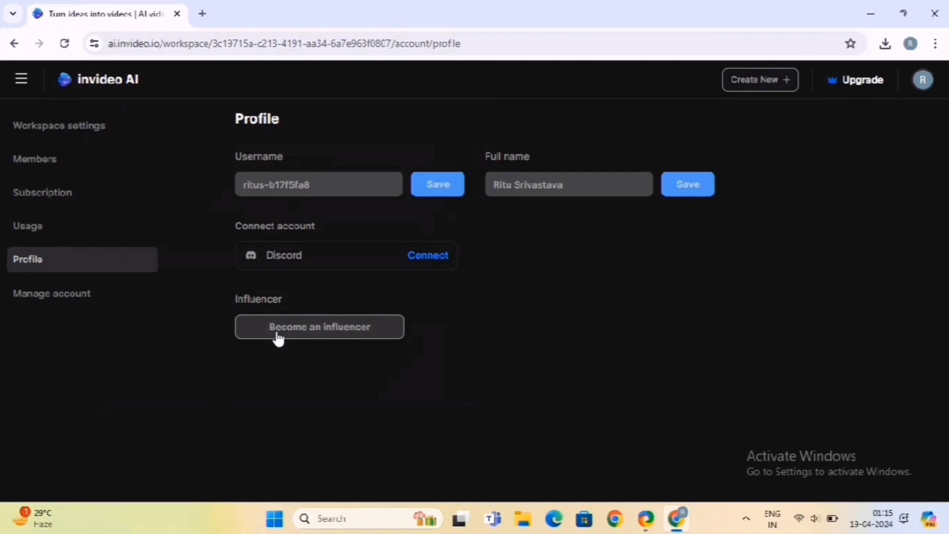
pyautogui.moveTo(323, 336)
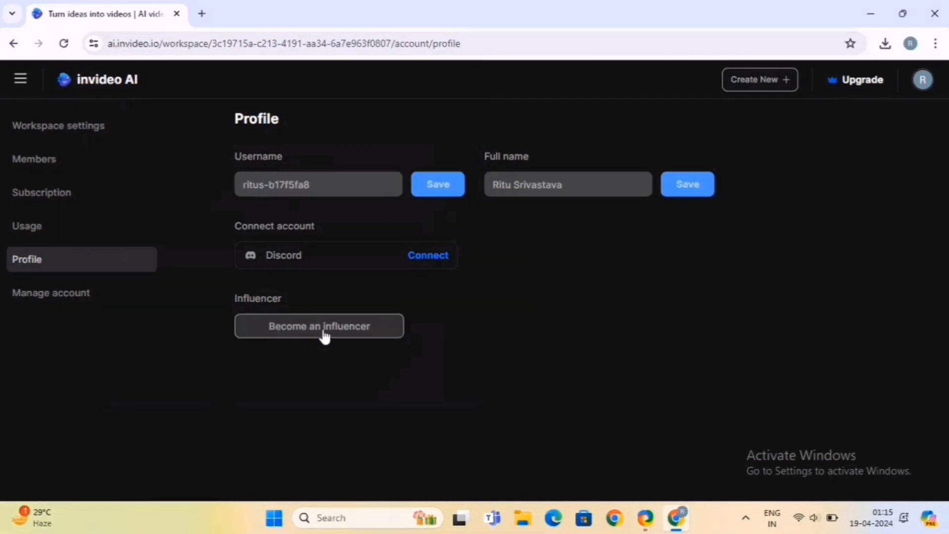
pyautogui.click(319, 326)
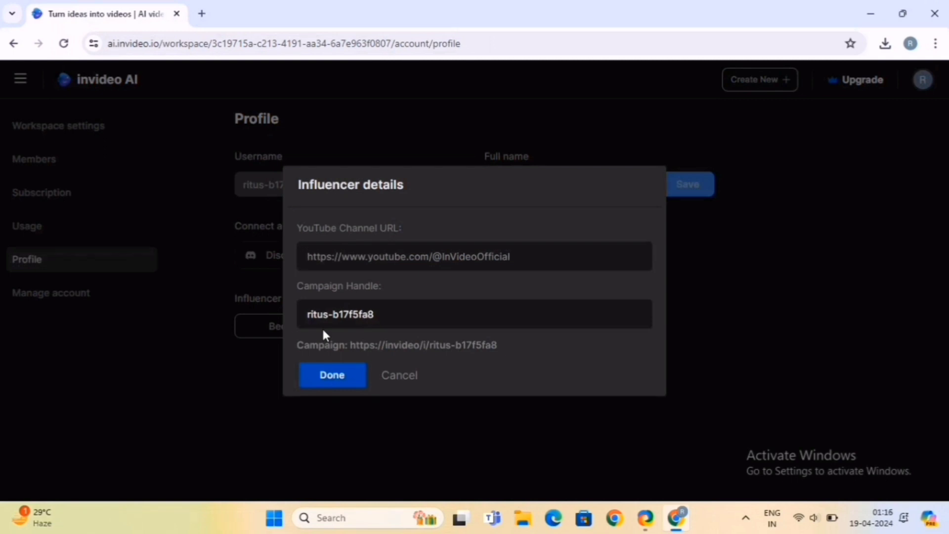
pyautogui.moveTo(309, 226)
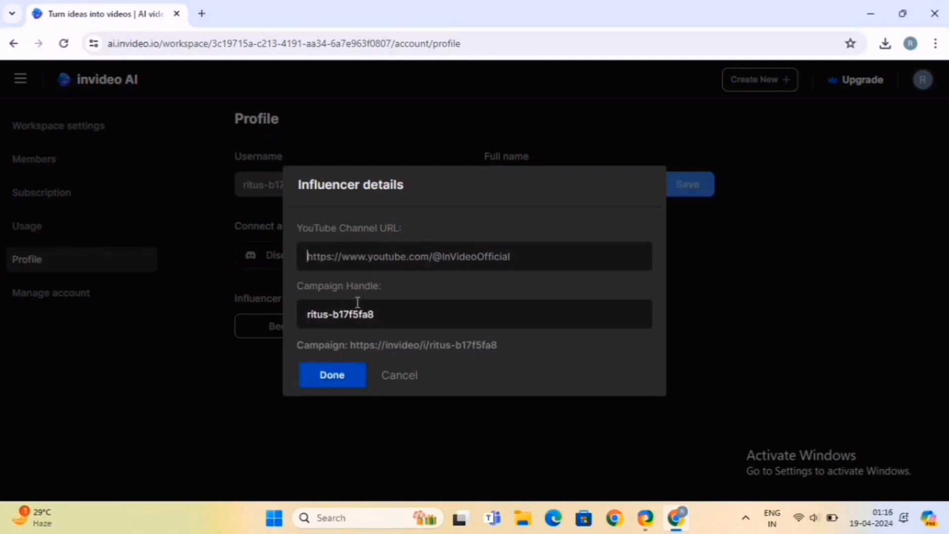
pyautogui.click(51, 292)
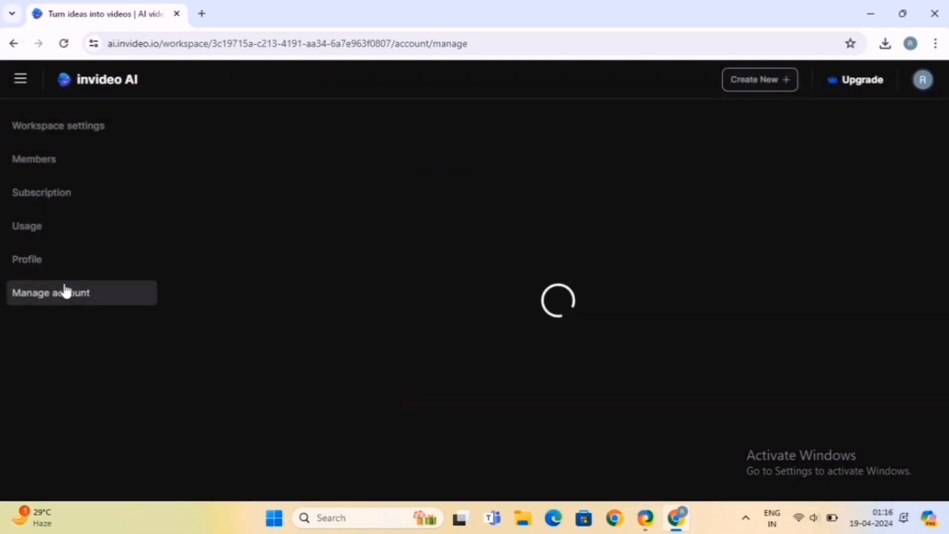
# Bring up the Pricing panel with Free, Plus and Max plans via Upgrade.
pyautogui.click(51, 293)
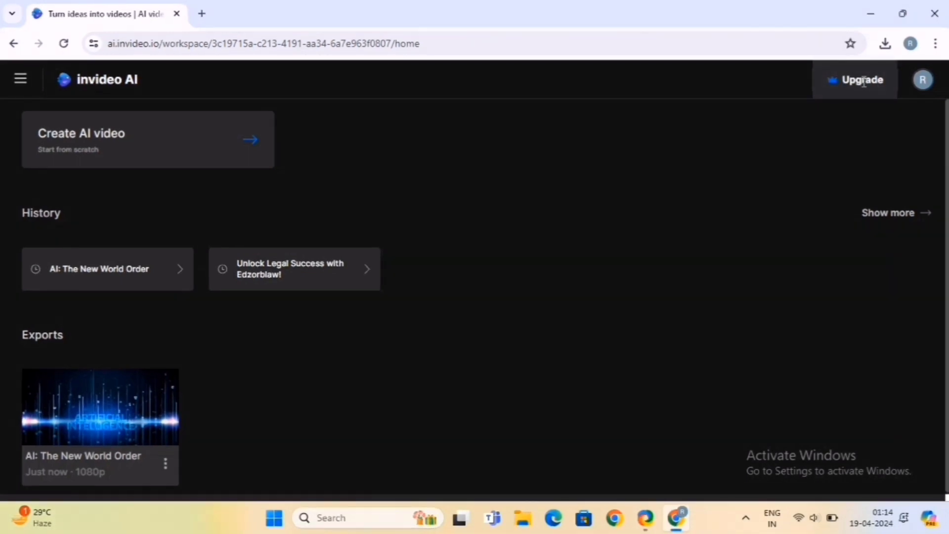
pyautogui.click(860, 79)
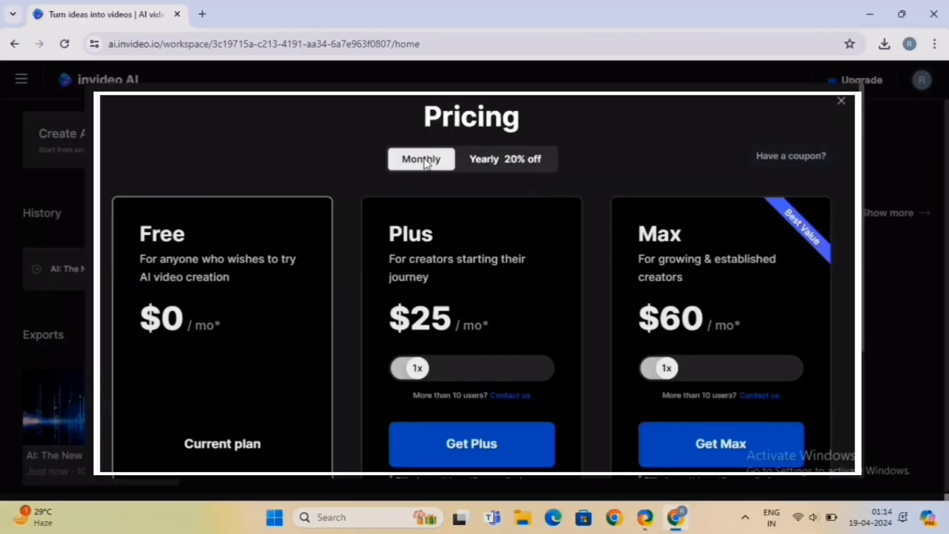
# Switch pricing to Yearly (Plus $20, Max $48 per month), then dismiss the plans.
pyautogui.click(505, 159)
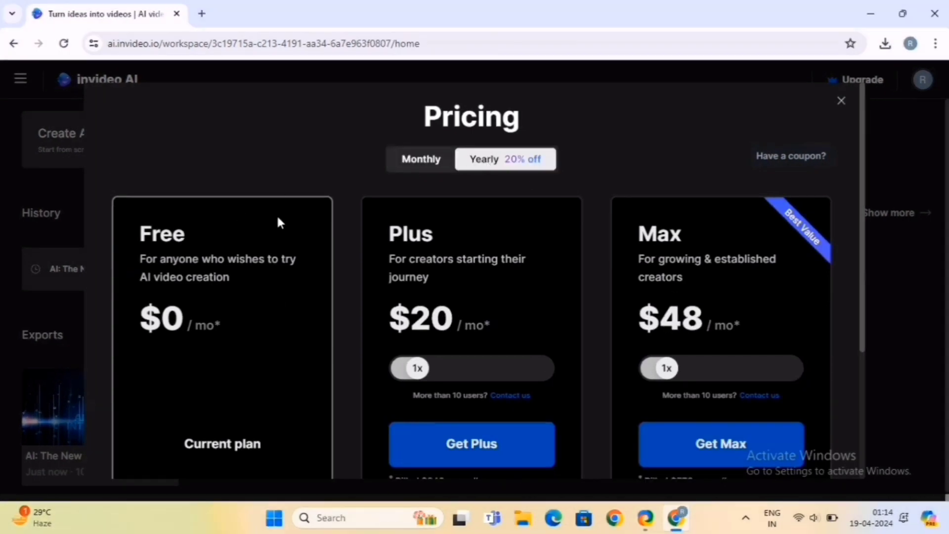
pyautogui.scroll(-3)
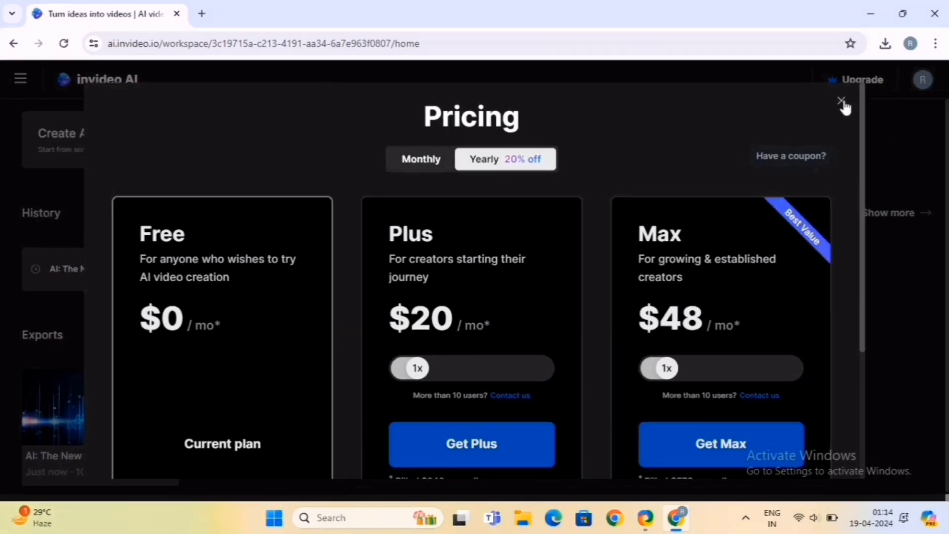
pyautogui.click(841, 100)
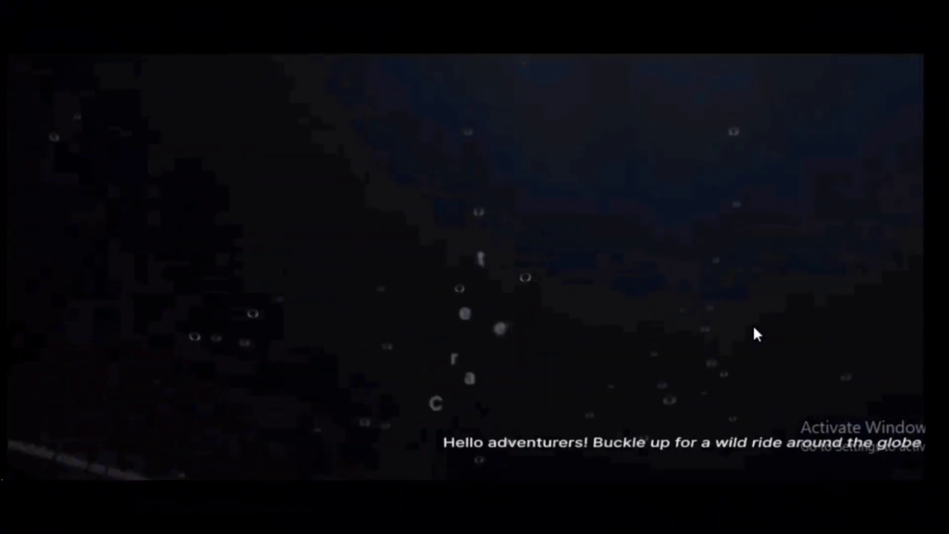